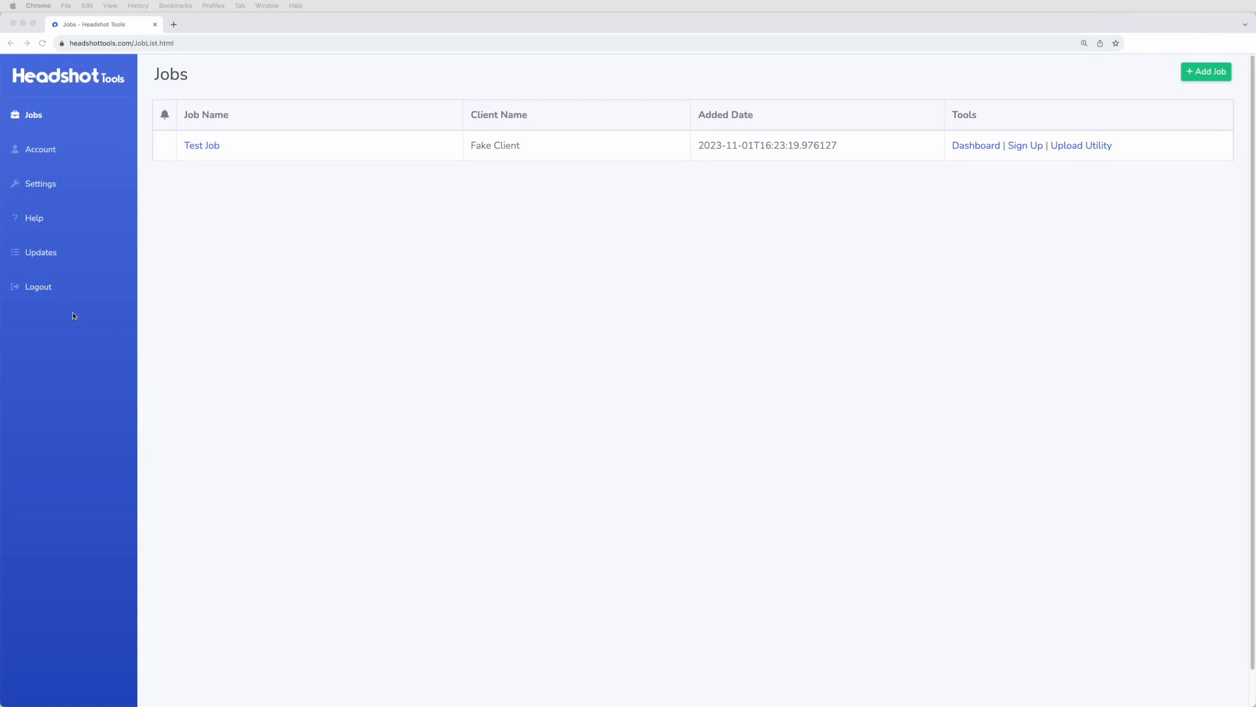
{"action": "mouse_move", "coordinate": [76, 312]}
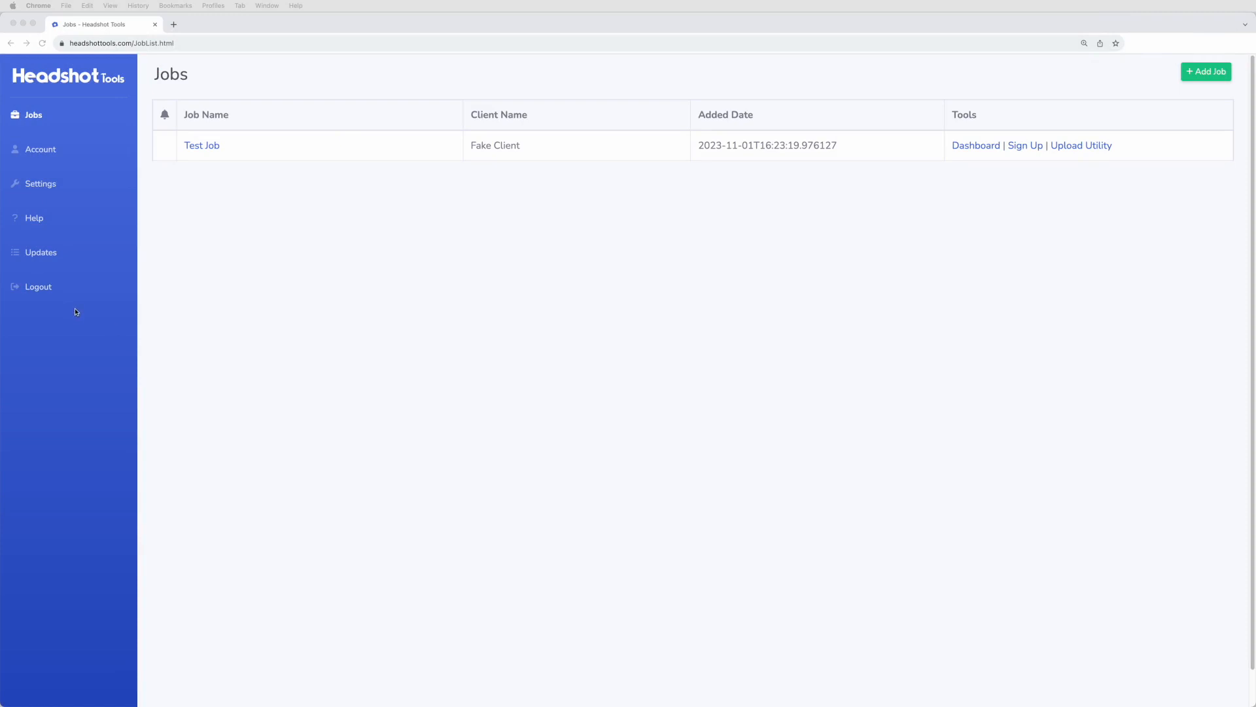